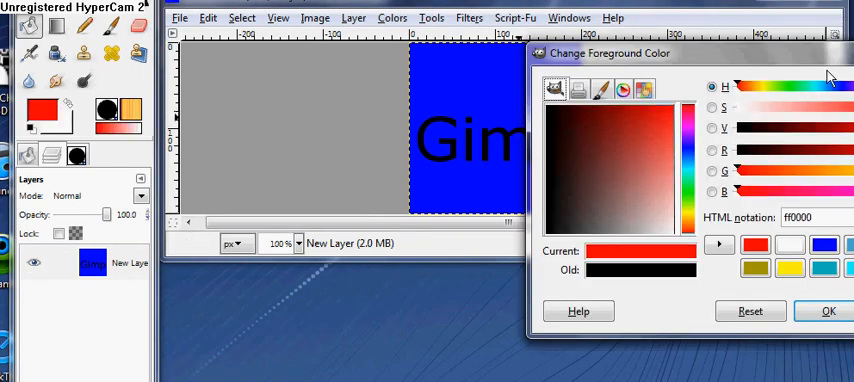
Confirm ff0000 red as the foreground colour
click(828, 311)
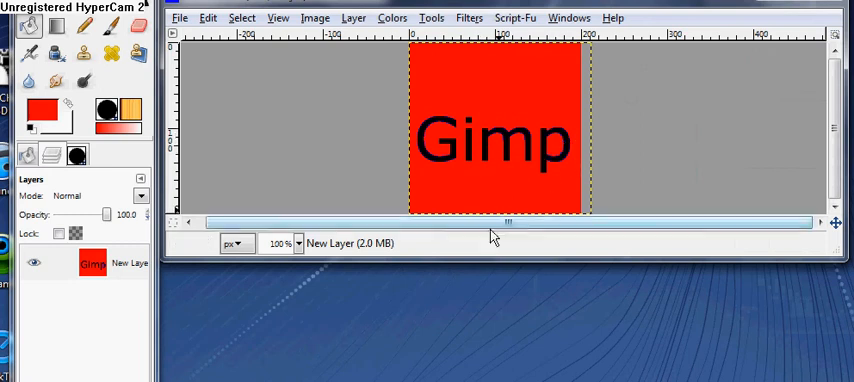
mouse_move(481, 251)
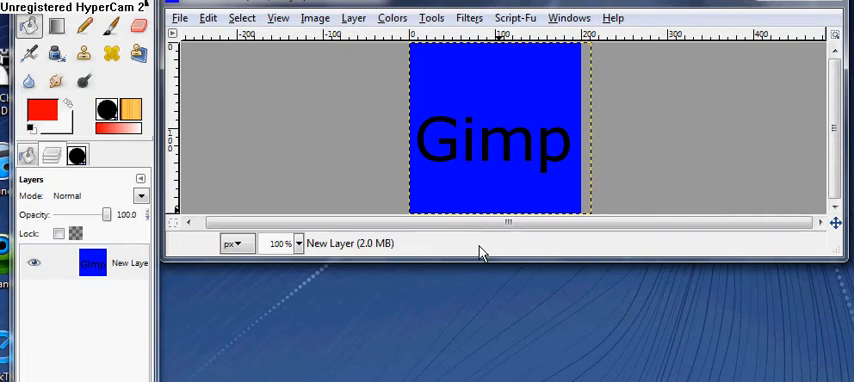
mouse_move(252, 75)
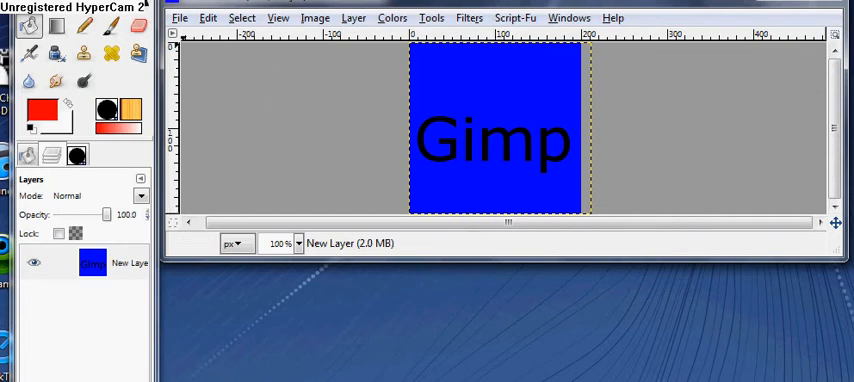
mouse_move(443, 122)
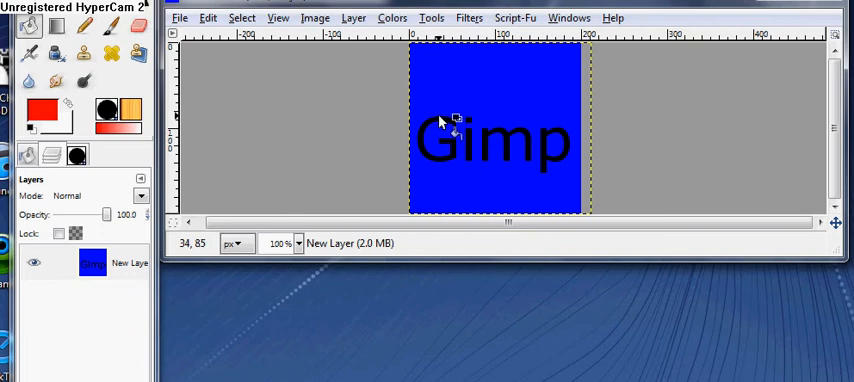
mouse_move(372, 118)
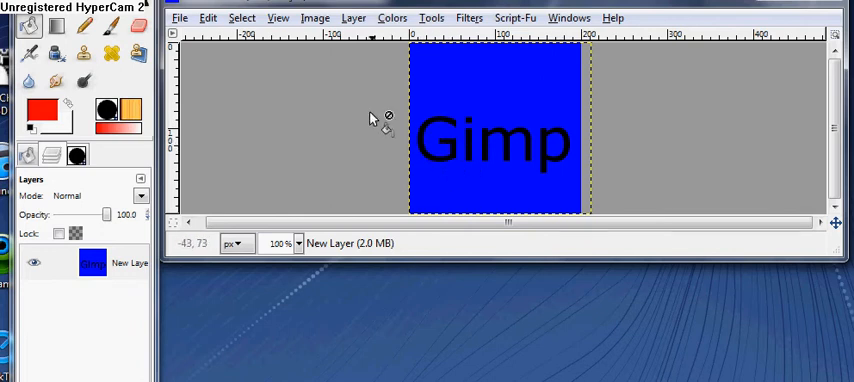
mouse_move(230, 115)
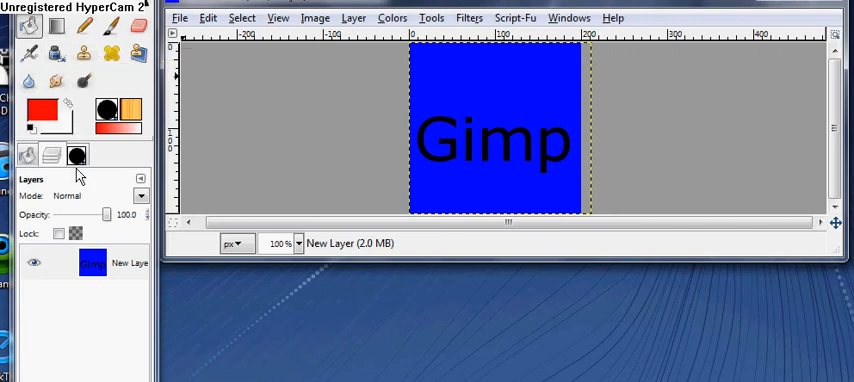
Launch the Color to Alpha filter from the Colors menu
click(392, 18)
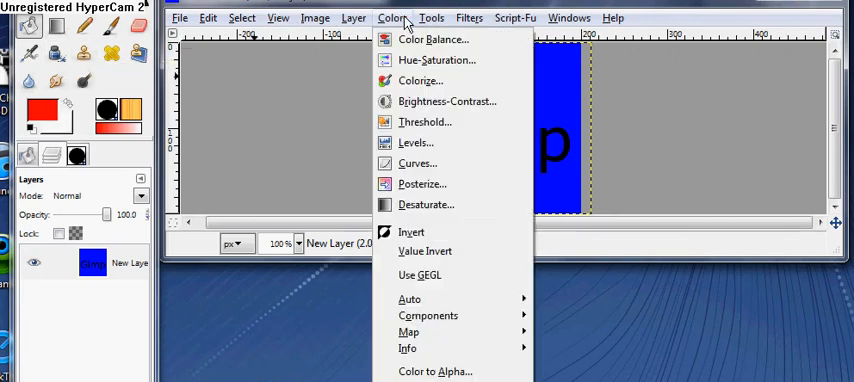
mouse_move(435, 371)
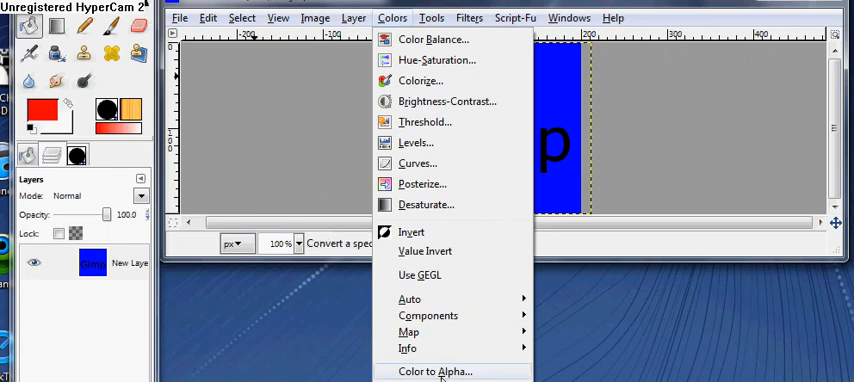
click(434, 371)
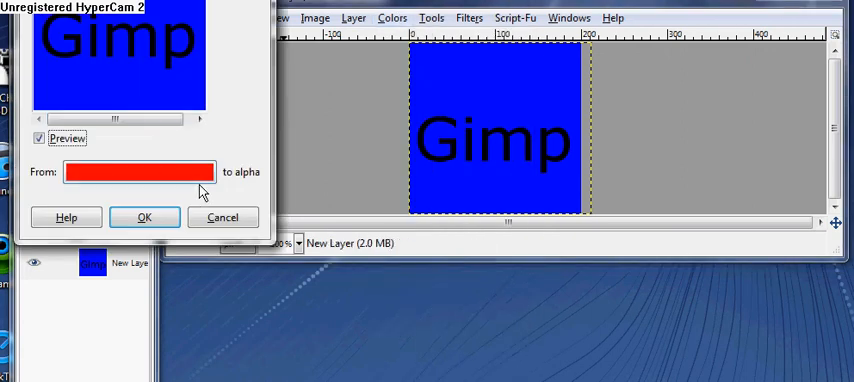
mouse_move(143, 125)
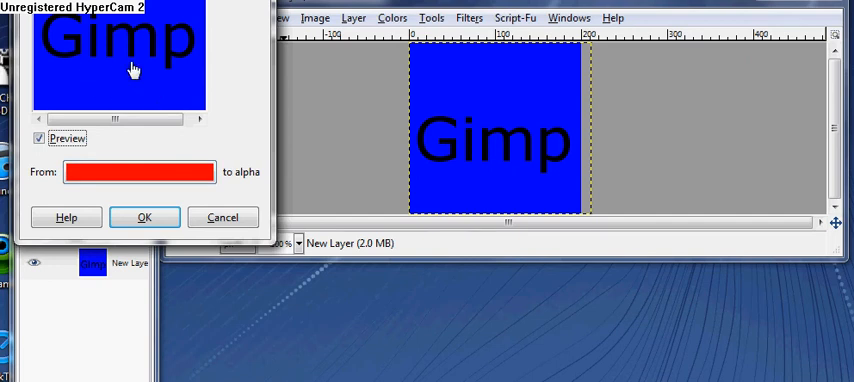
Set the Color to Alpha source colour to blue 0c00ff and apply it
click(139, 172)
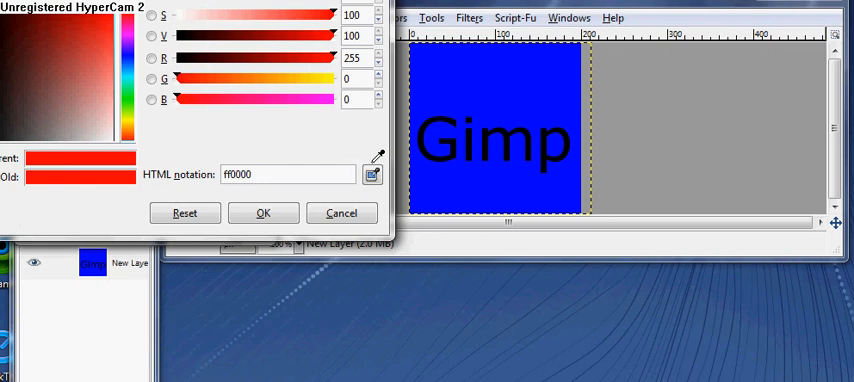
click(447, 173)
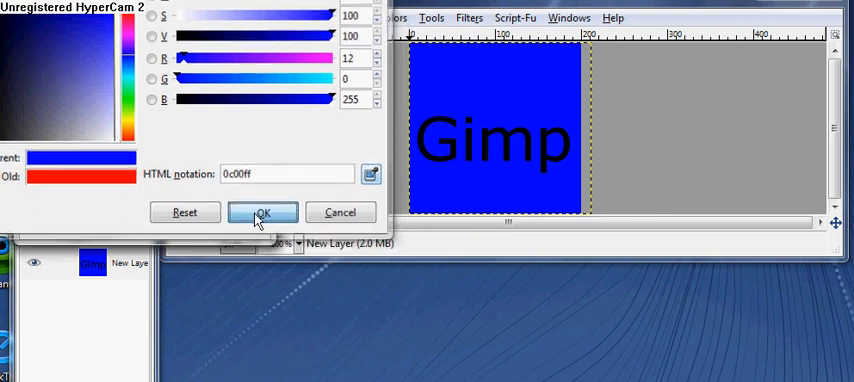
click(262, 212)
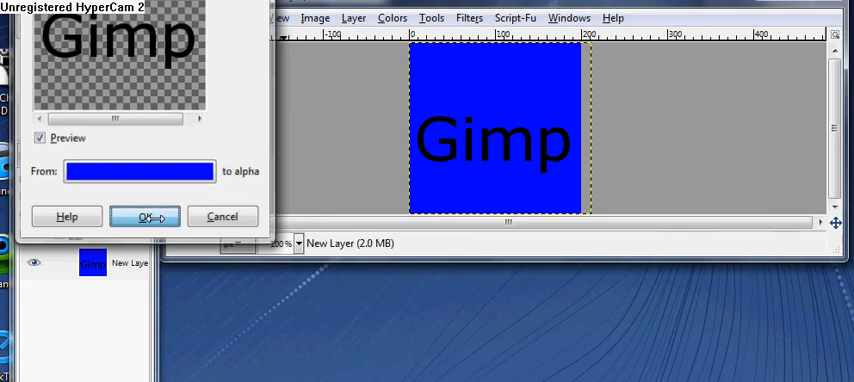
click(144, 216)
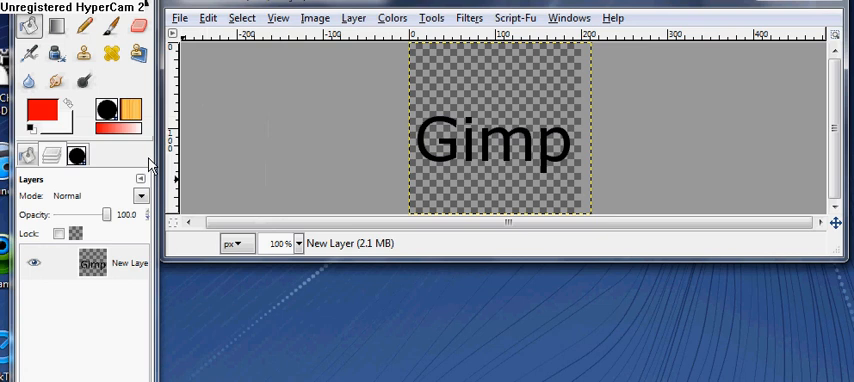
mouse_move(53, 358)
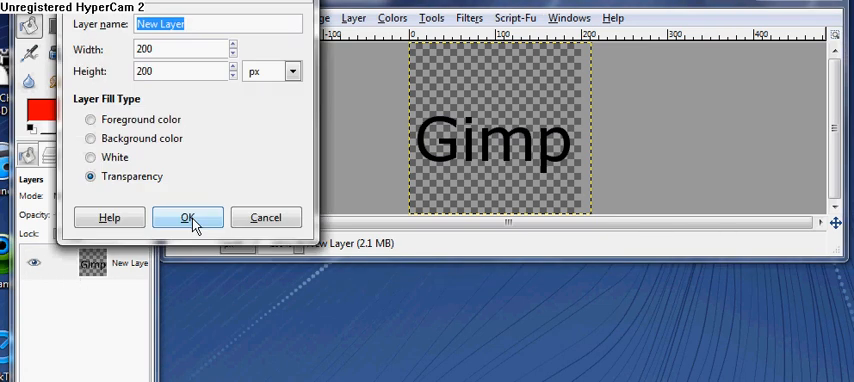
Create a new 200×200 layer with Transparency fill type
click(188, 217)
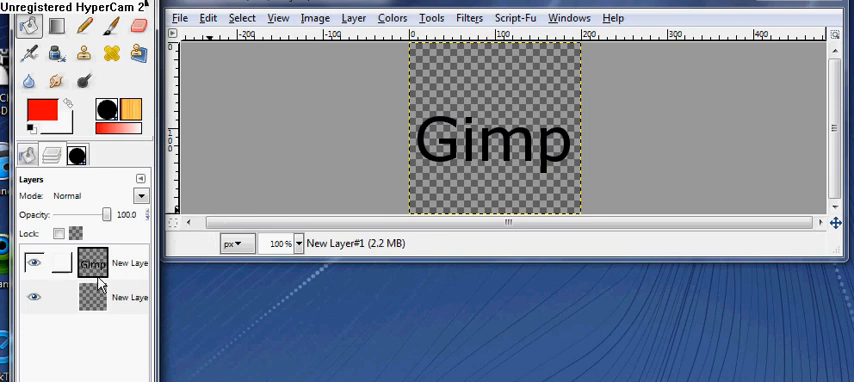
Select the Gimp text layer in the layer stack to reorder layers
click(93, 297)
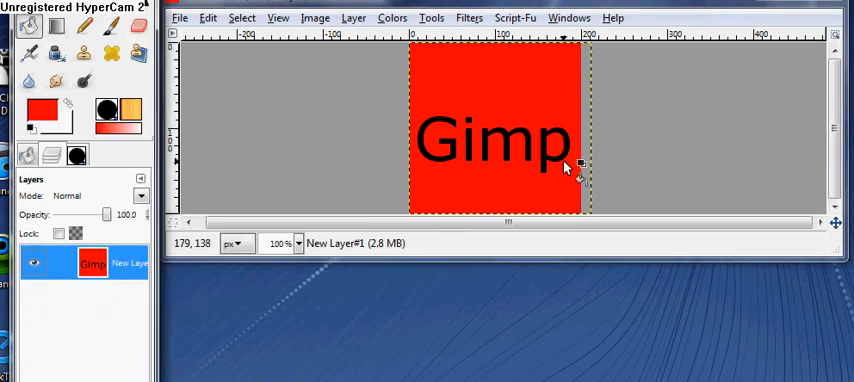
mouse_move(445, 150)
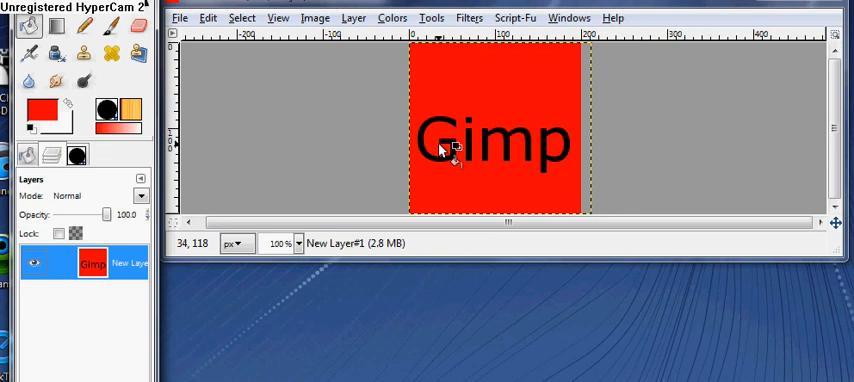